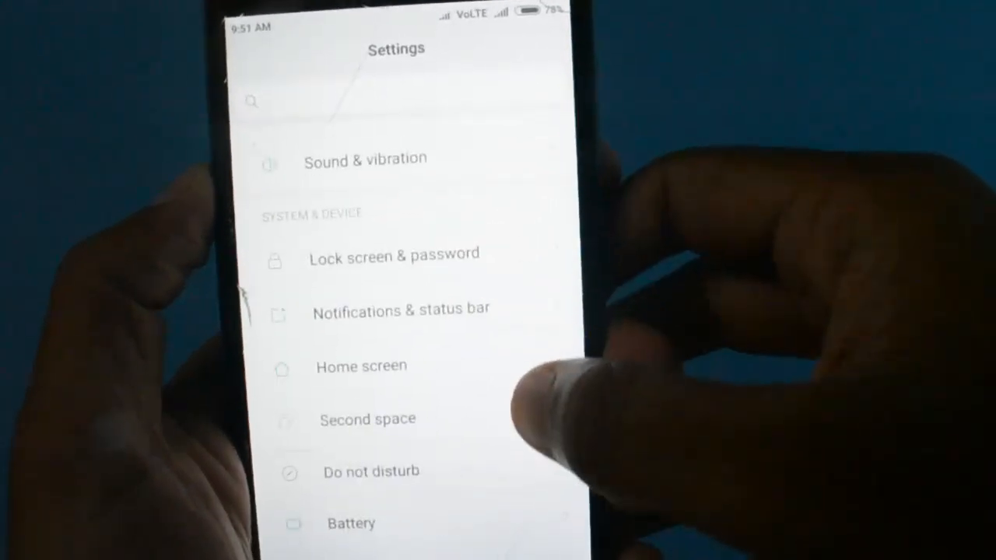
# Step: Reach the Text-to-speech output page with Google Text-to-speech engine preferred
pyautogui.scroll(3)
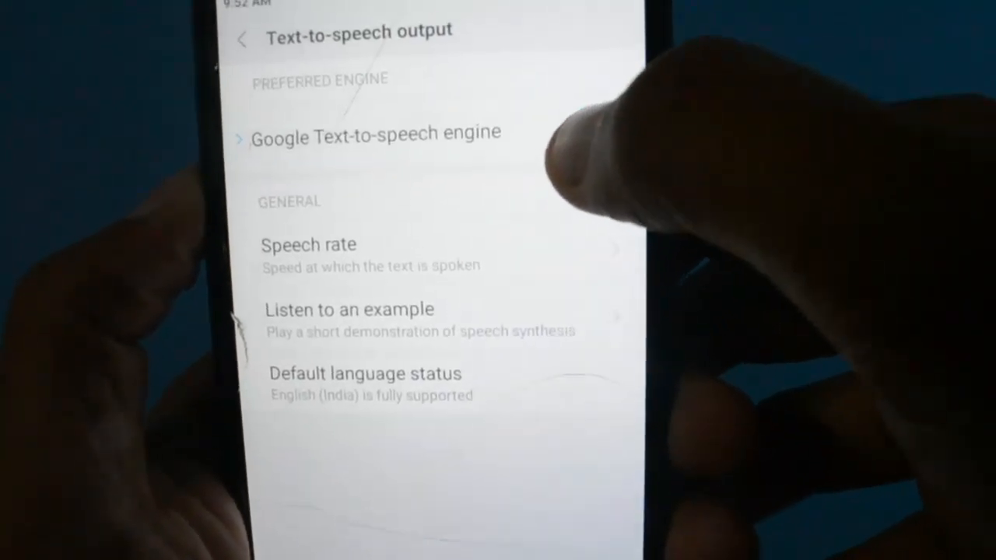
# Step: Go into the Google TTS engine's settings and its Install voice data language list
pyautogui.click(373, 130)
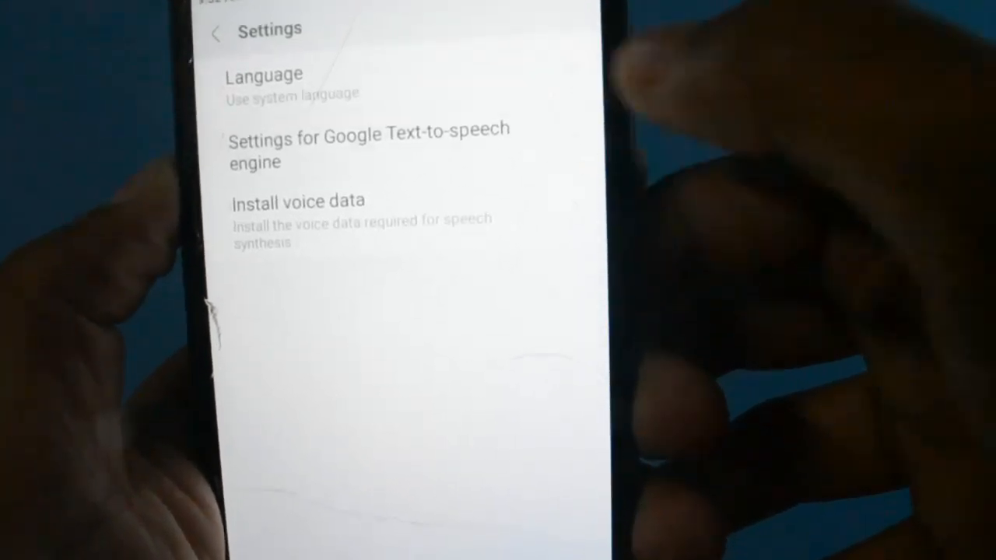
pyautogui.click(368, 140)
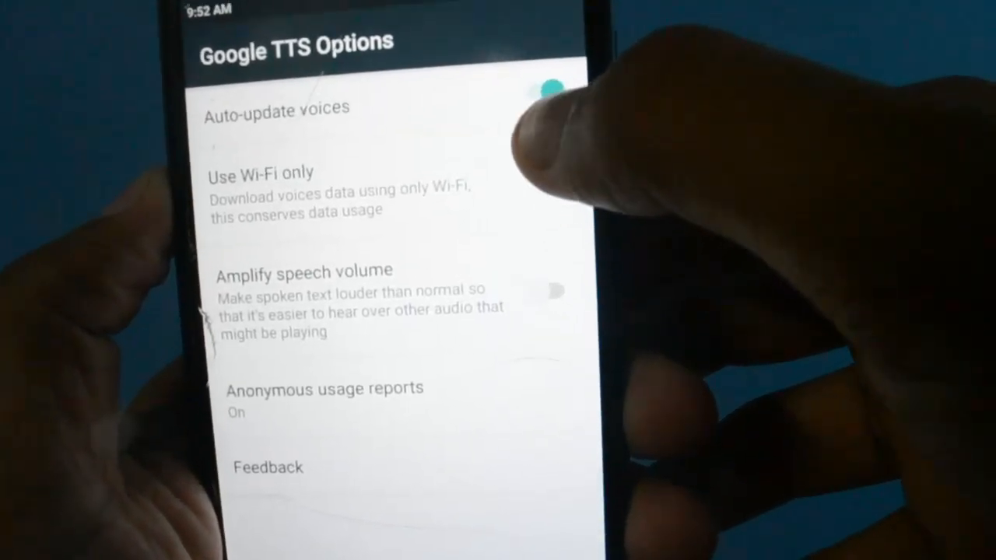
pyautogui.click(567, 175)
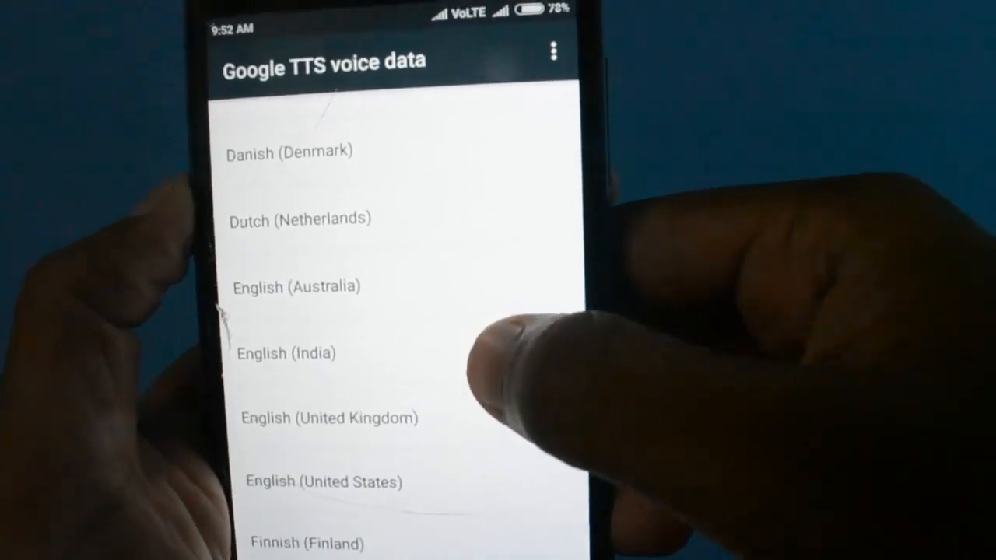
# Step: Start downloading Voice set 1 for English (India)
pyautogui.click(287, 351)
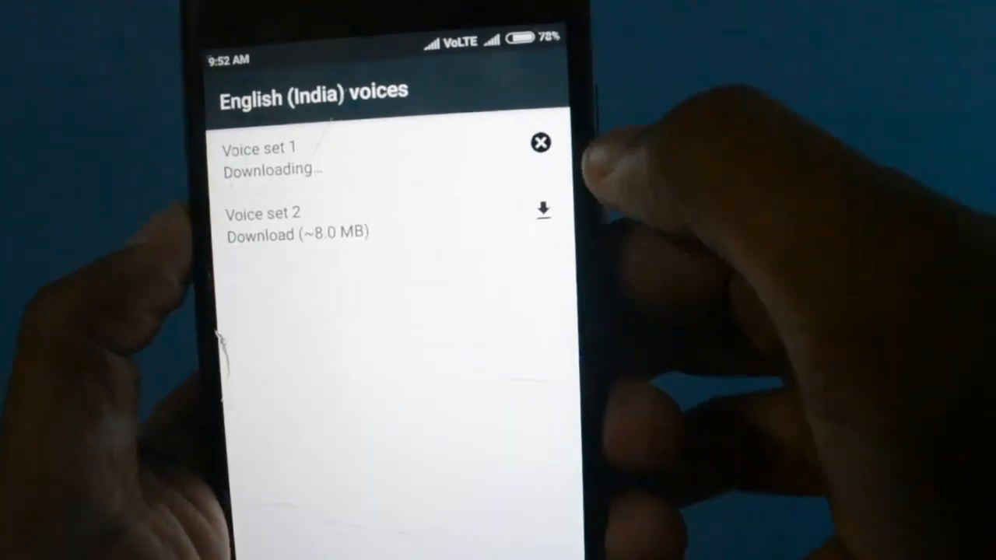